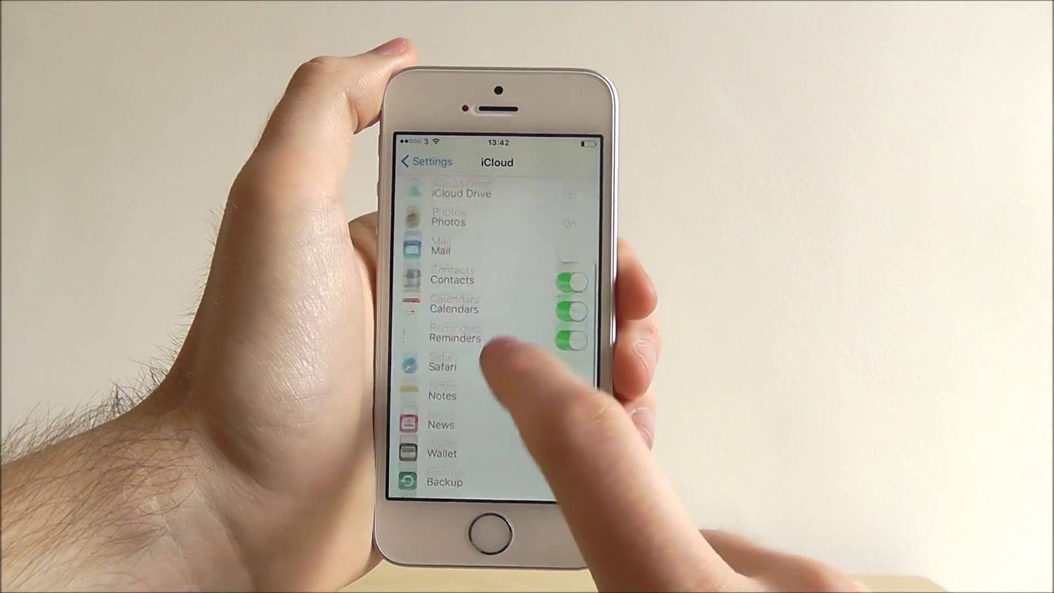
scroll(down, 3)
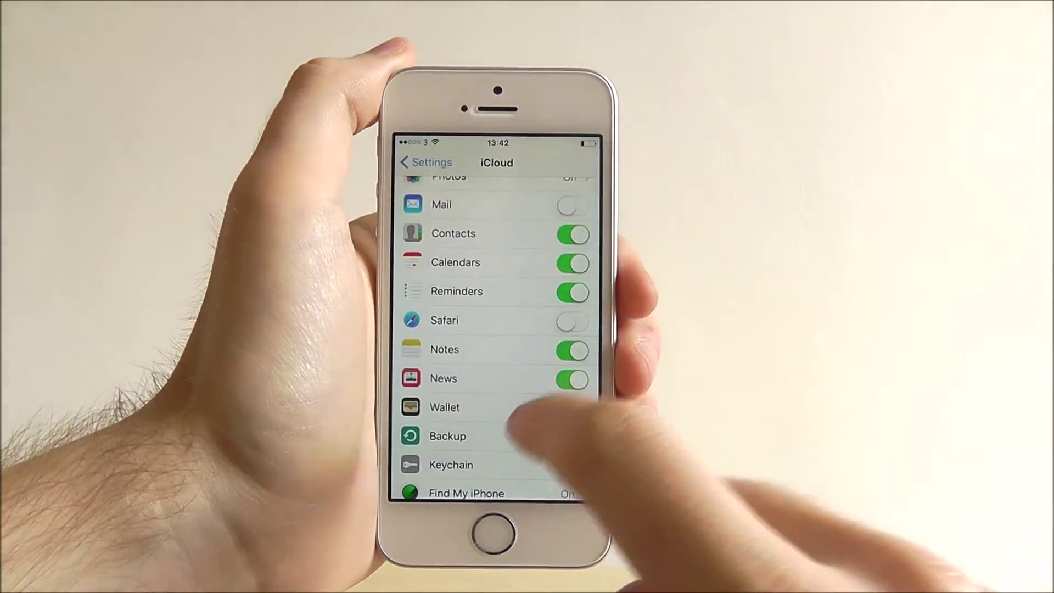
scroll(down, 3)
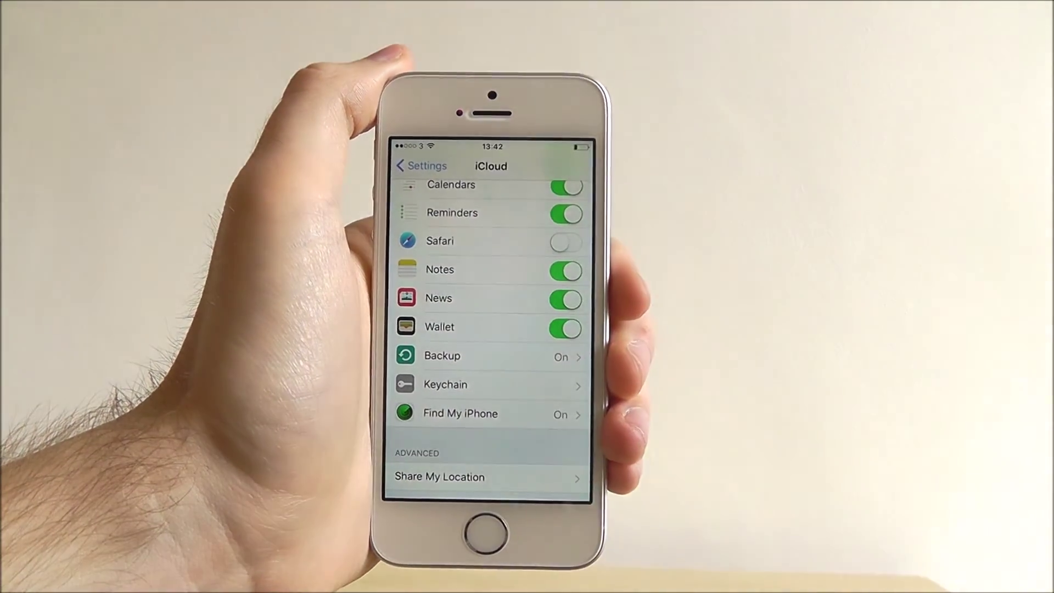